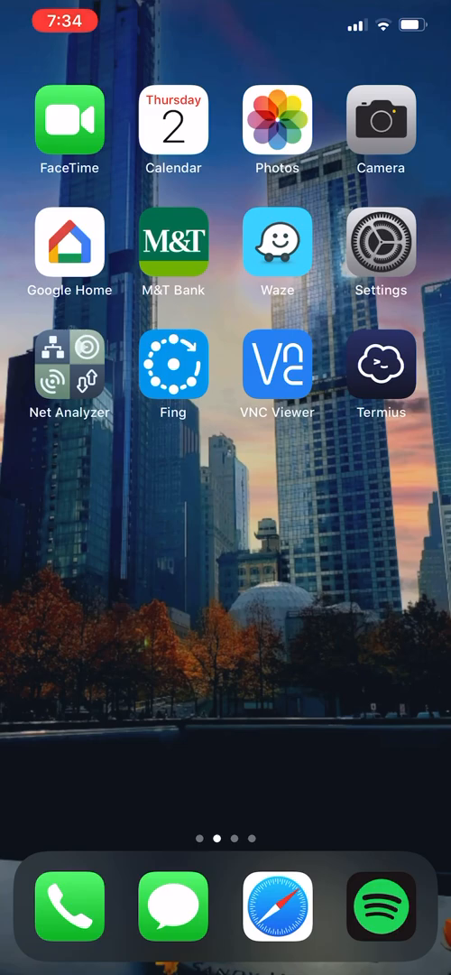
- Launch the Settings app from the home screen
click(381, 242)
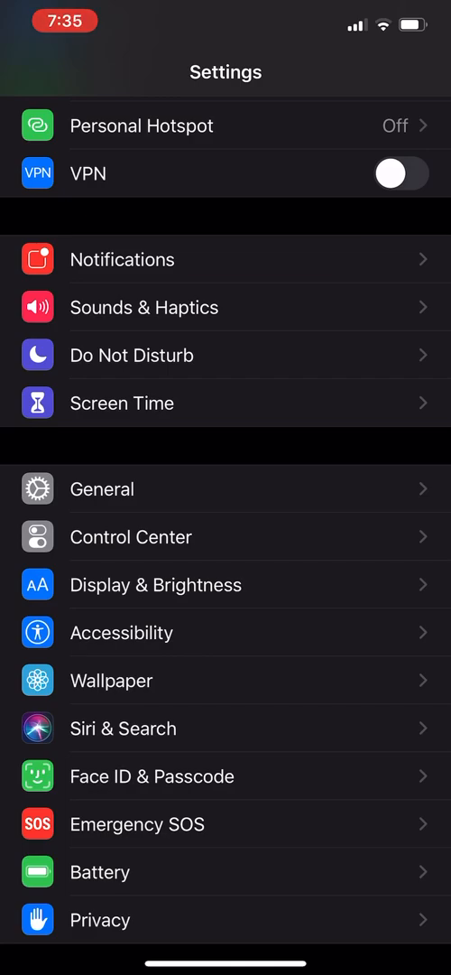
- Go to Screen Time and open Content & Privacy Restrictions
click(122, 402)
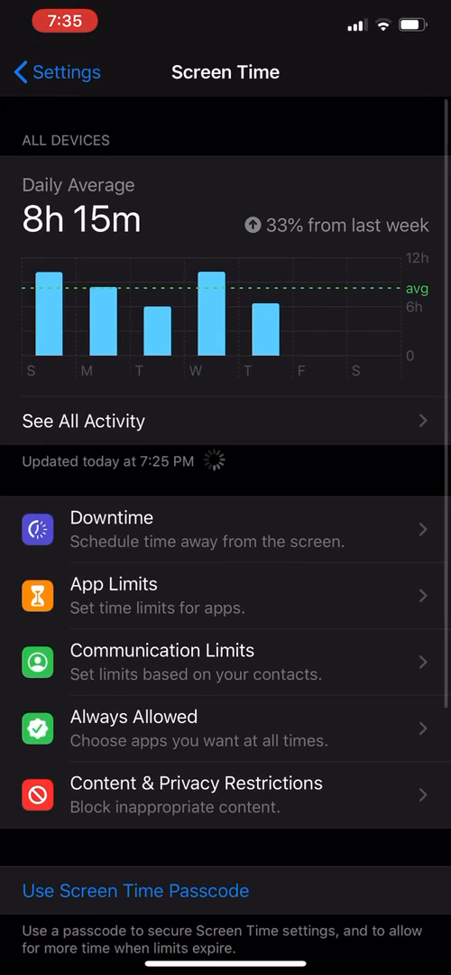
scroll(down, 3)
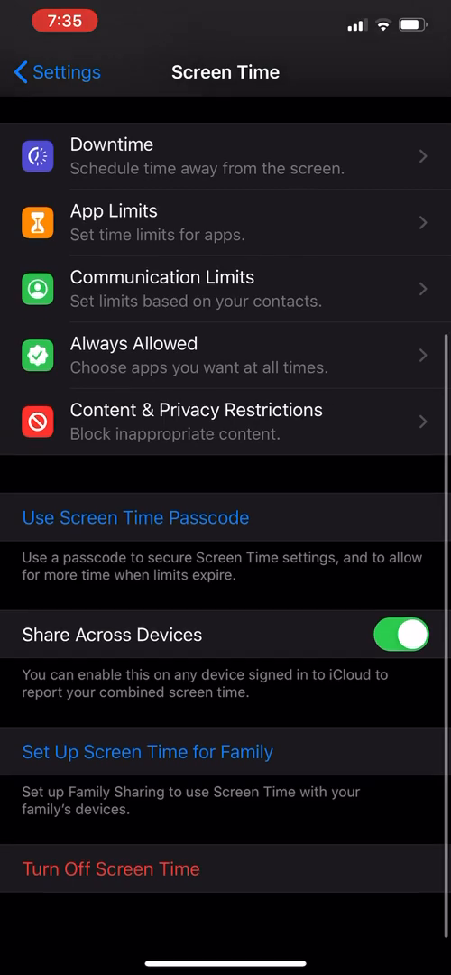
scroll(down, 3)
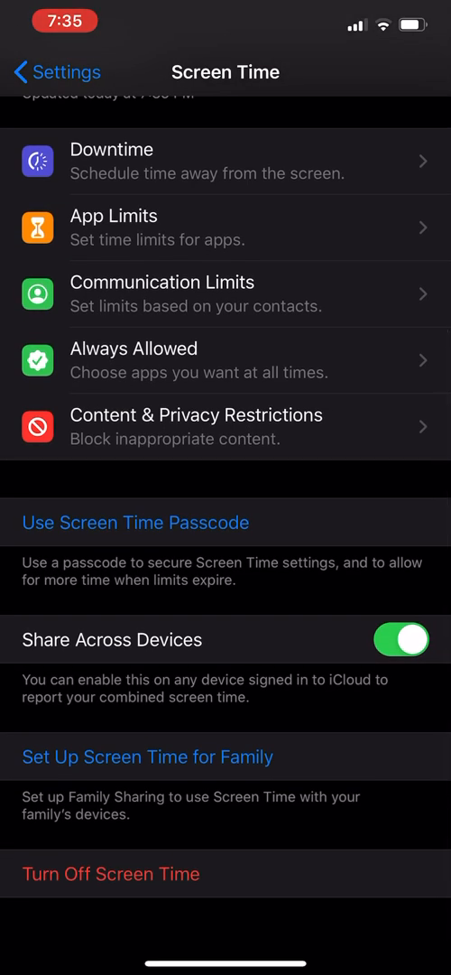
click(196, 426)
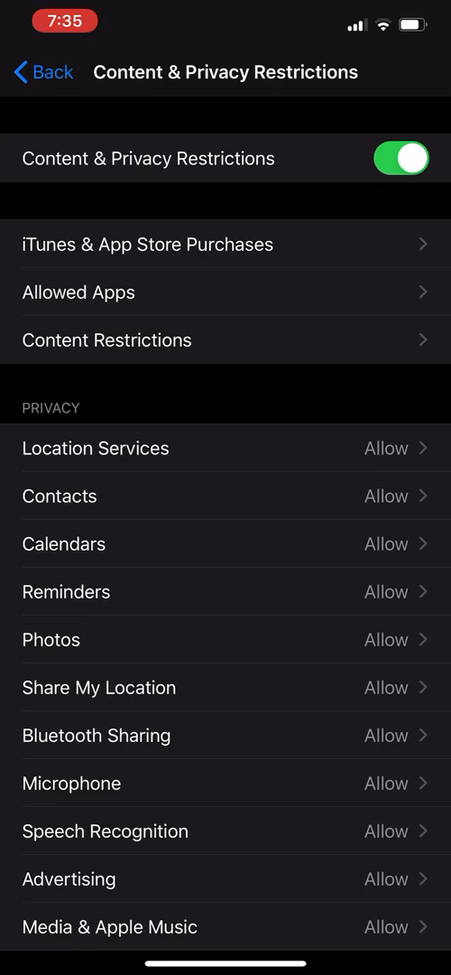
- Open Content Restrictions and scroll to Game Center's Screen Recording: Allow
click(106, 340)
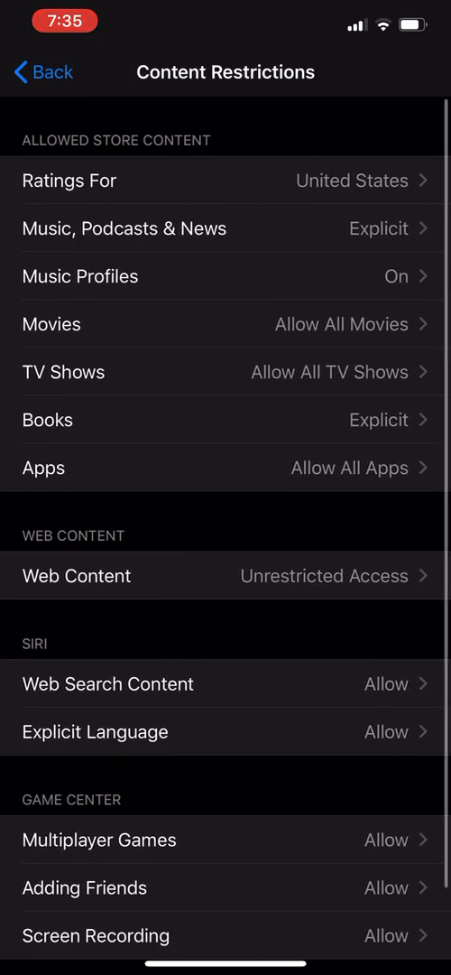
scroll(down, 3)
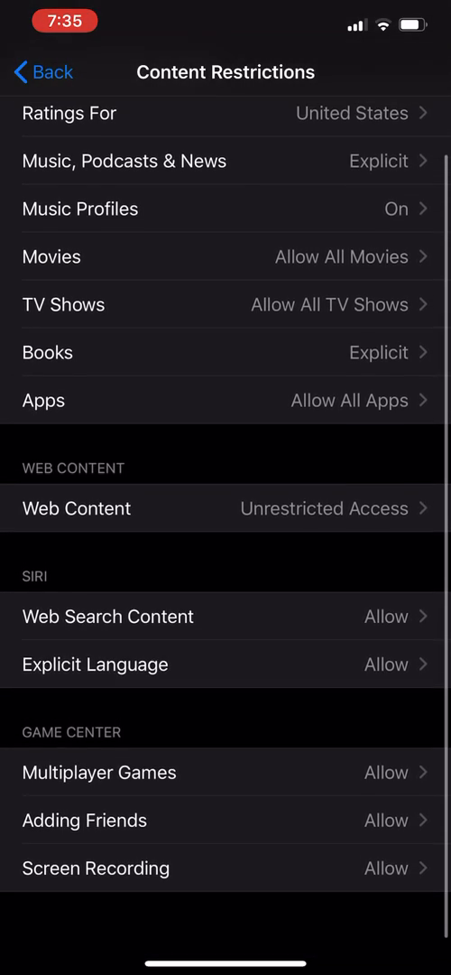